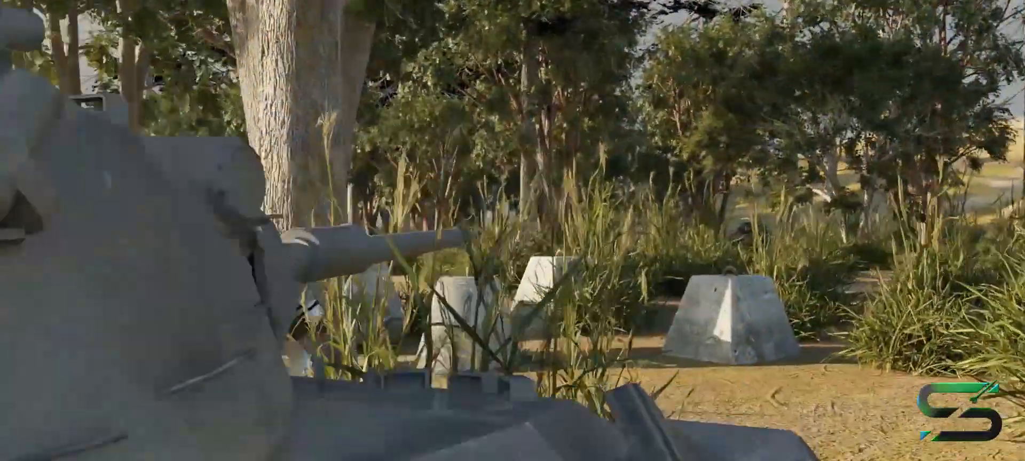
pyautogui.moveTo(513, 230)
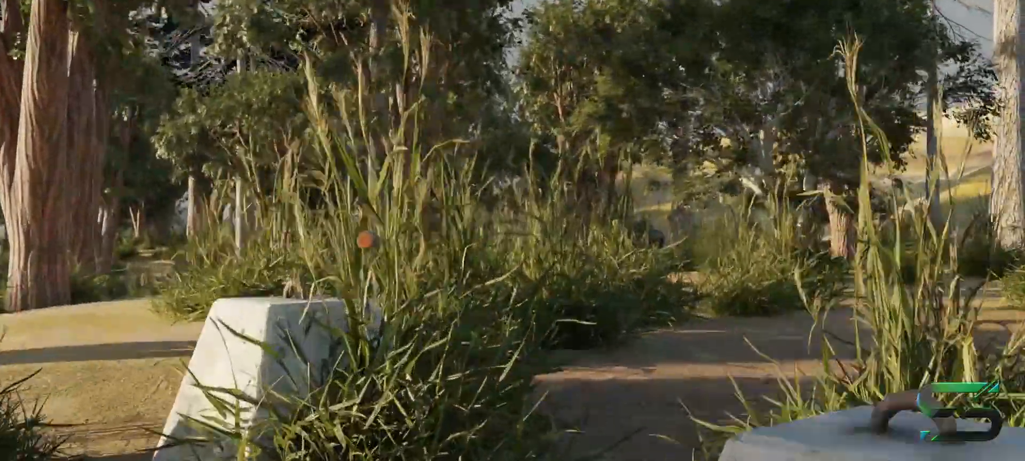